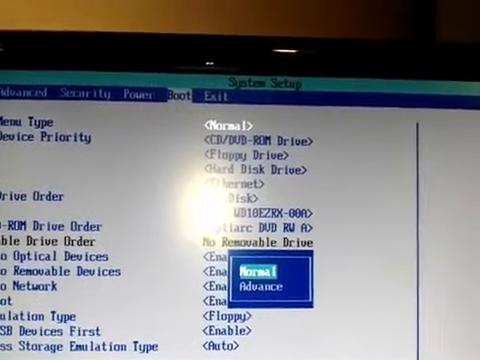
- Choose Advance as the boot menu type and reach the first-slot drive choices
{"action": "key", "text": "Down"}
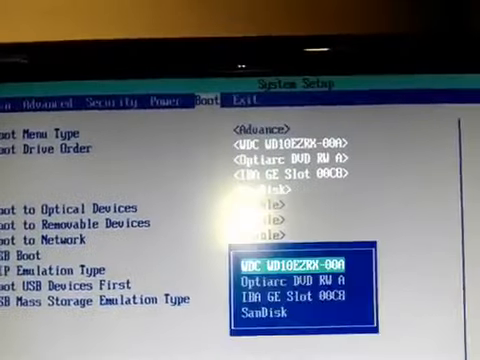
- Put the SanDisk drive first in the boot order and request to save changes via F10
{"action": "key", "text": "down"}
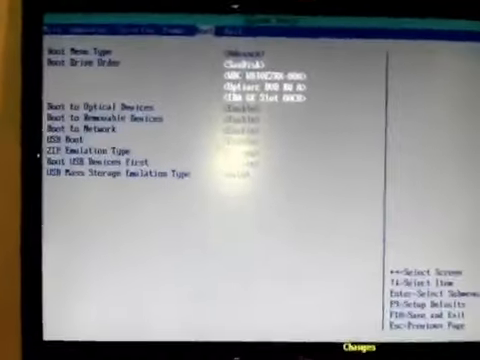
{"action": "key", "text": "f10"}
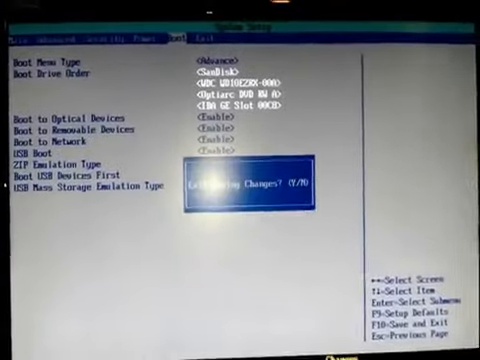